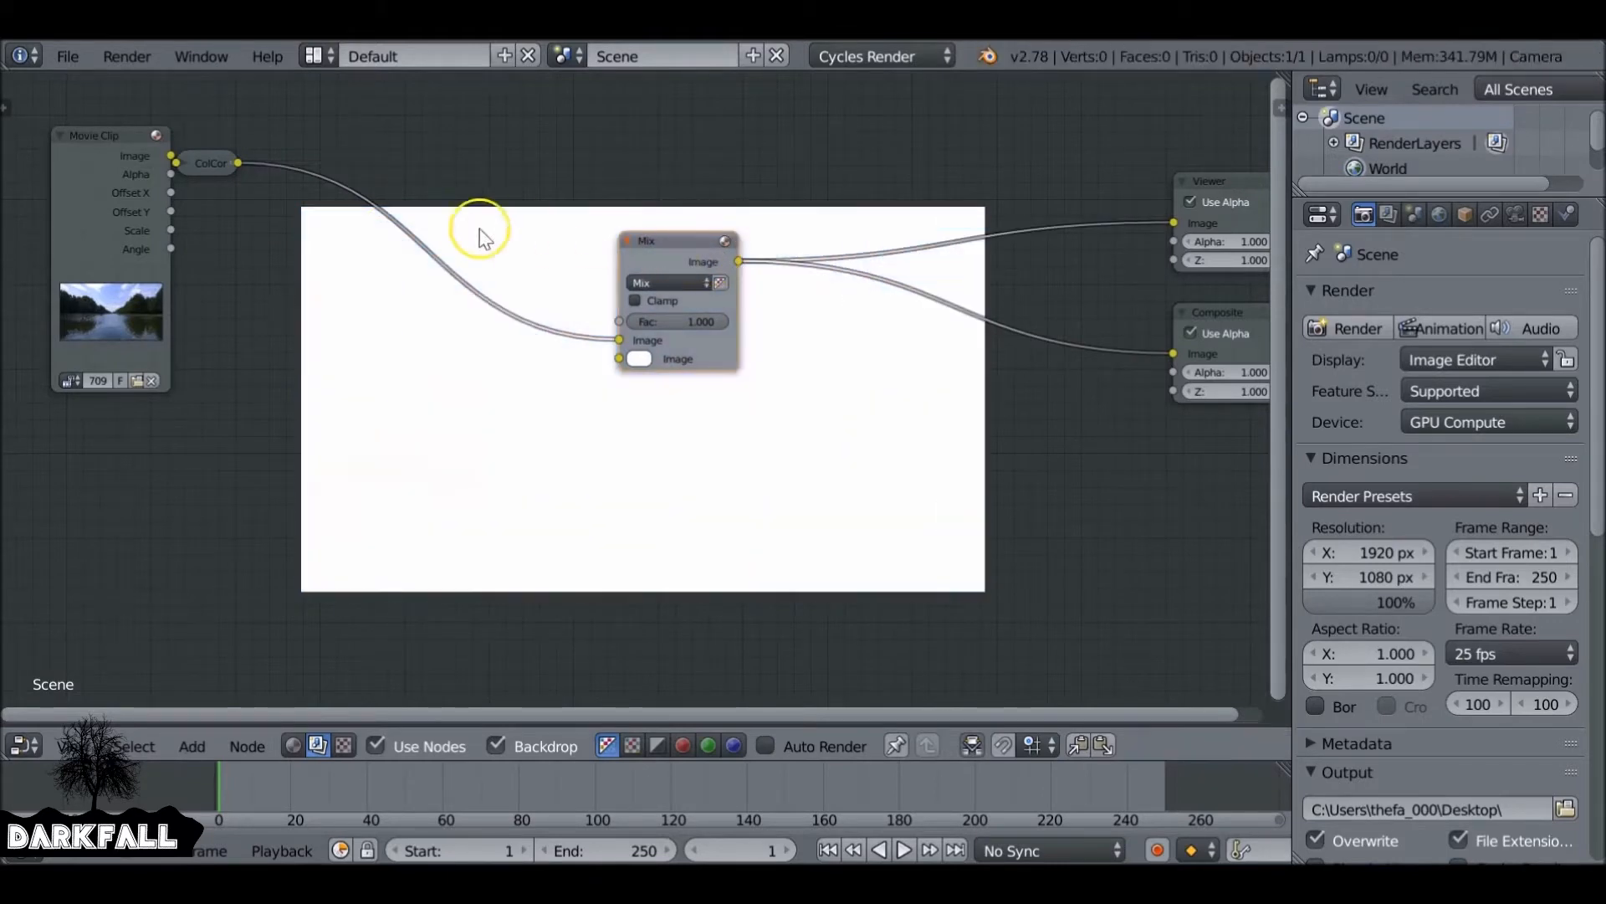
{"action": "mouse_move", "coordinate": [164, 164]}
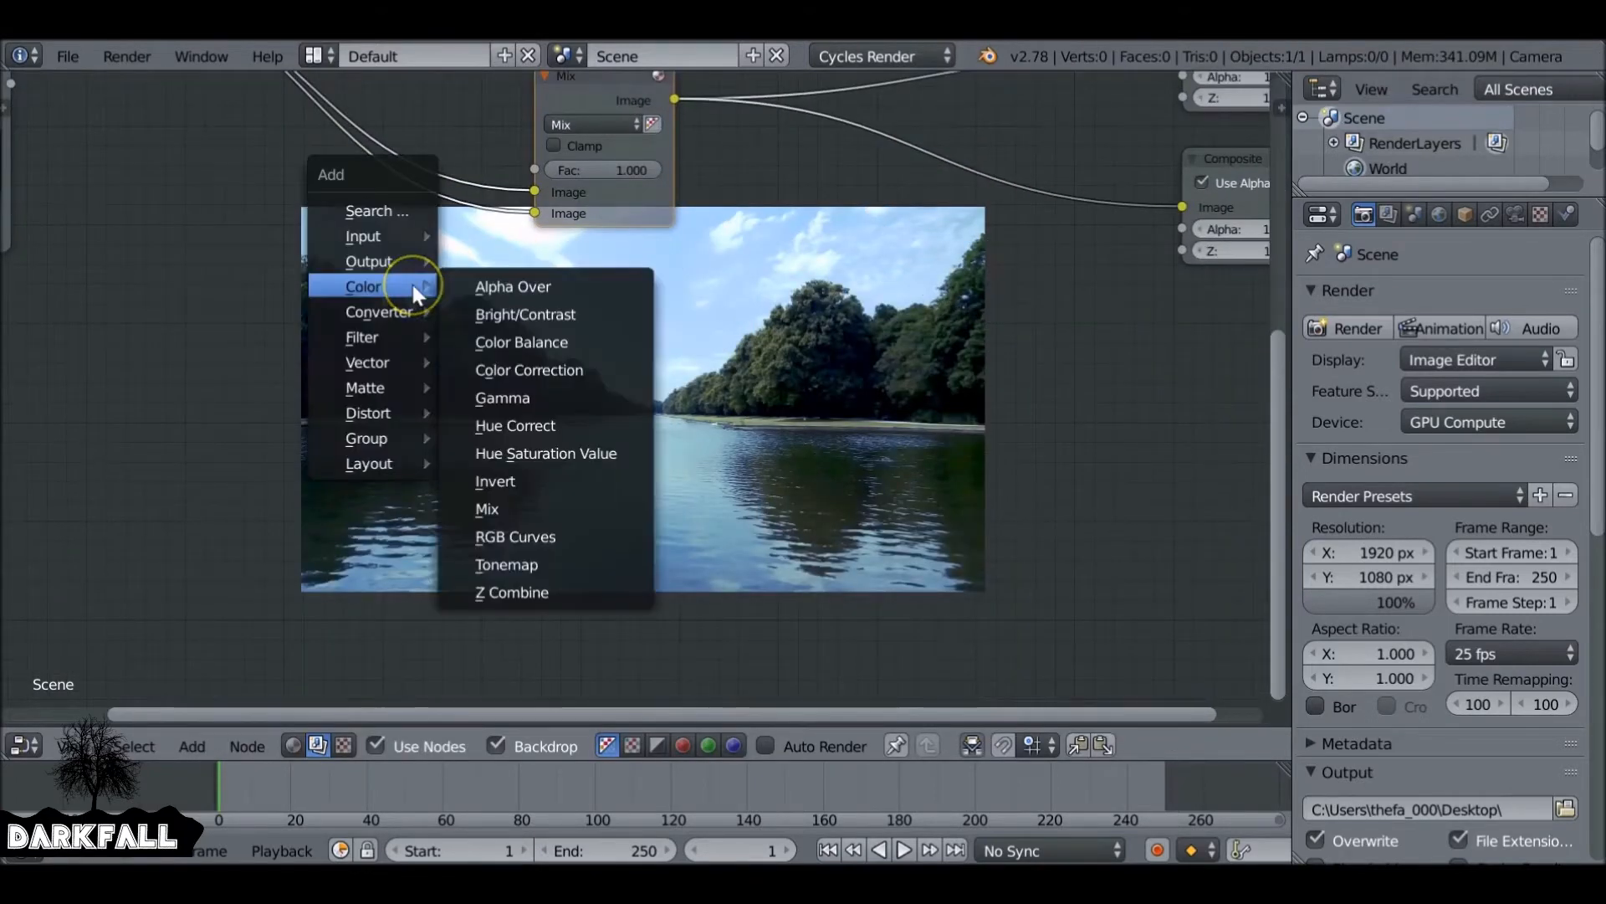
{"action": "mouse_move", "coordinate": [361, 337]}
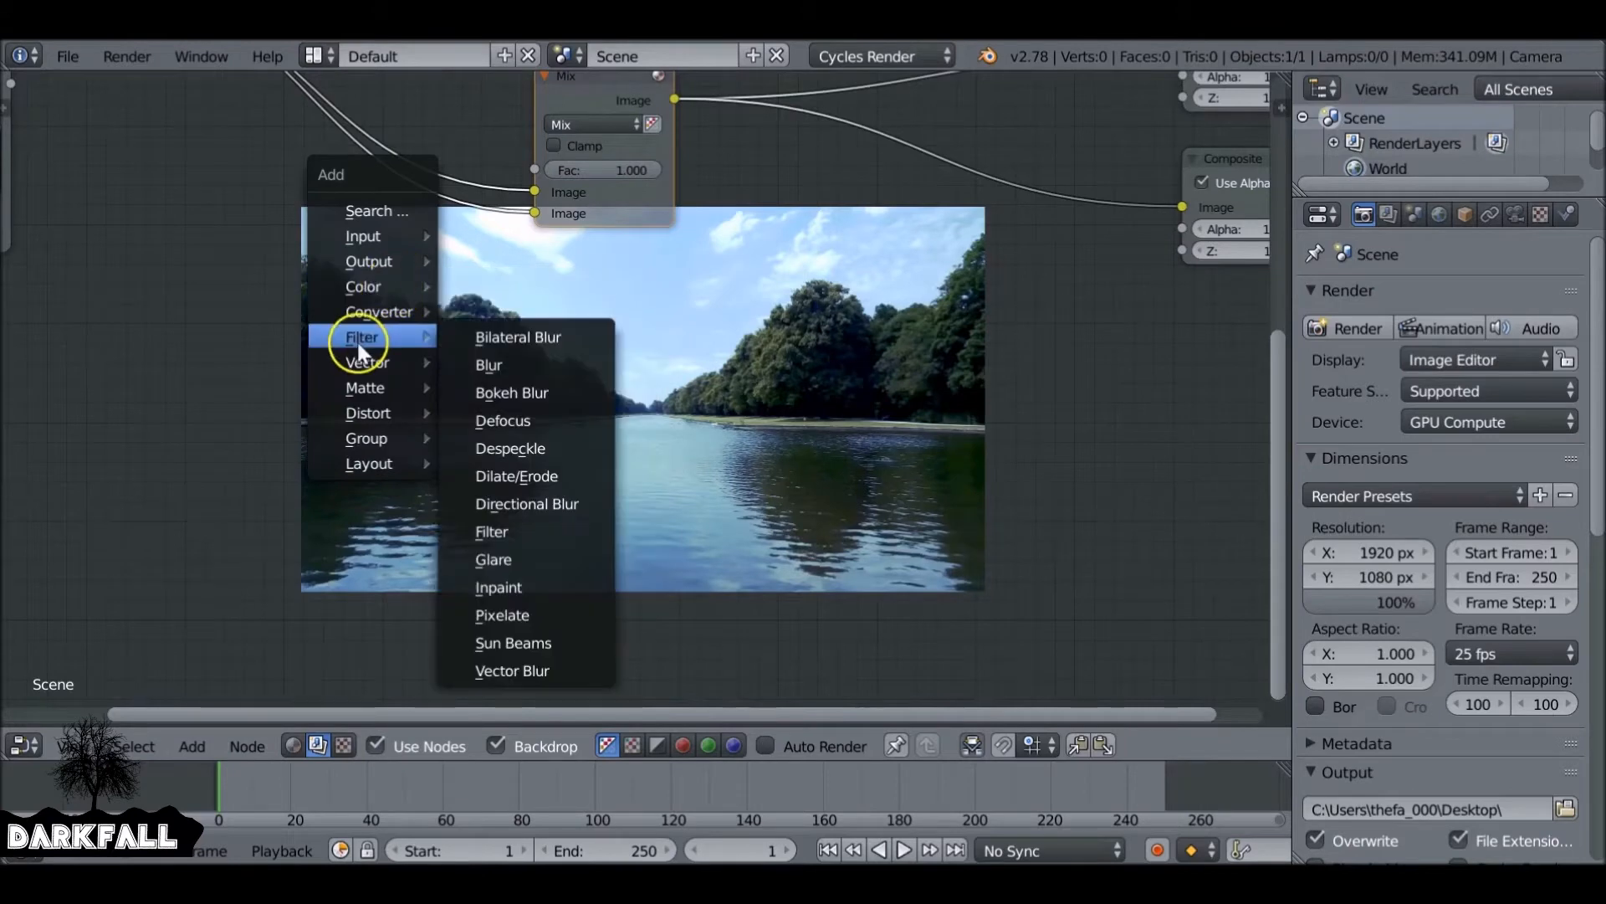
Step: Add a Blur node between the colour-corrected clip and the Mix node's second image input
{"action": "left_click", "coordinate": [489, 365]}
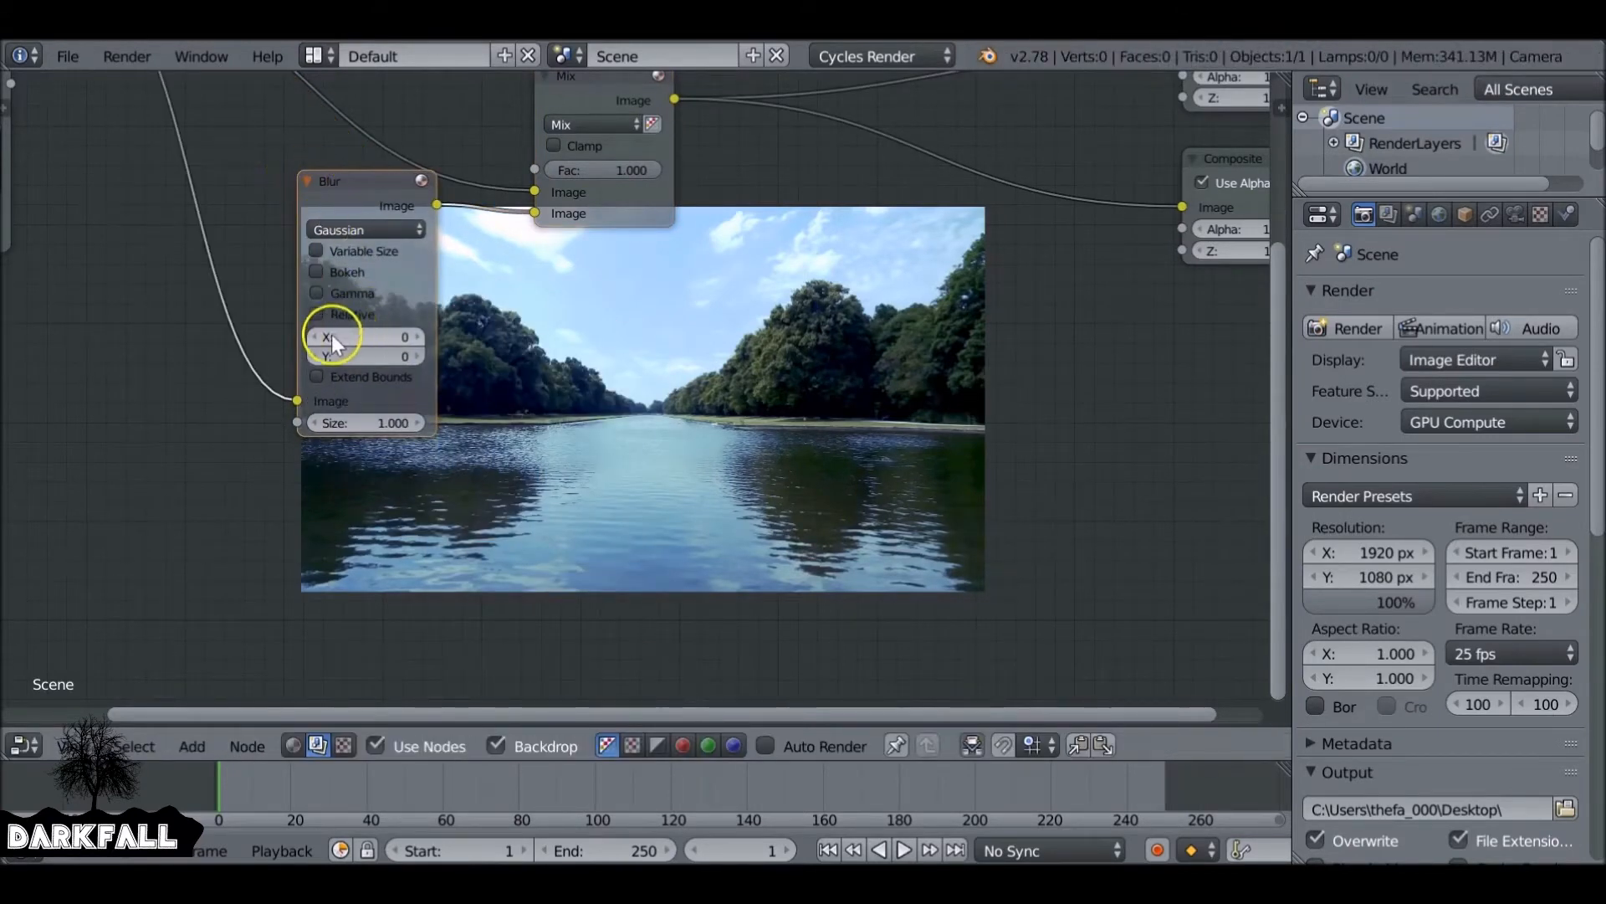
{"action": "left_click", "coordinate": [364, 337]}
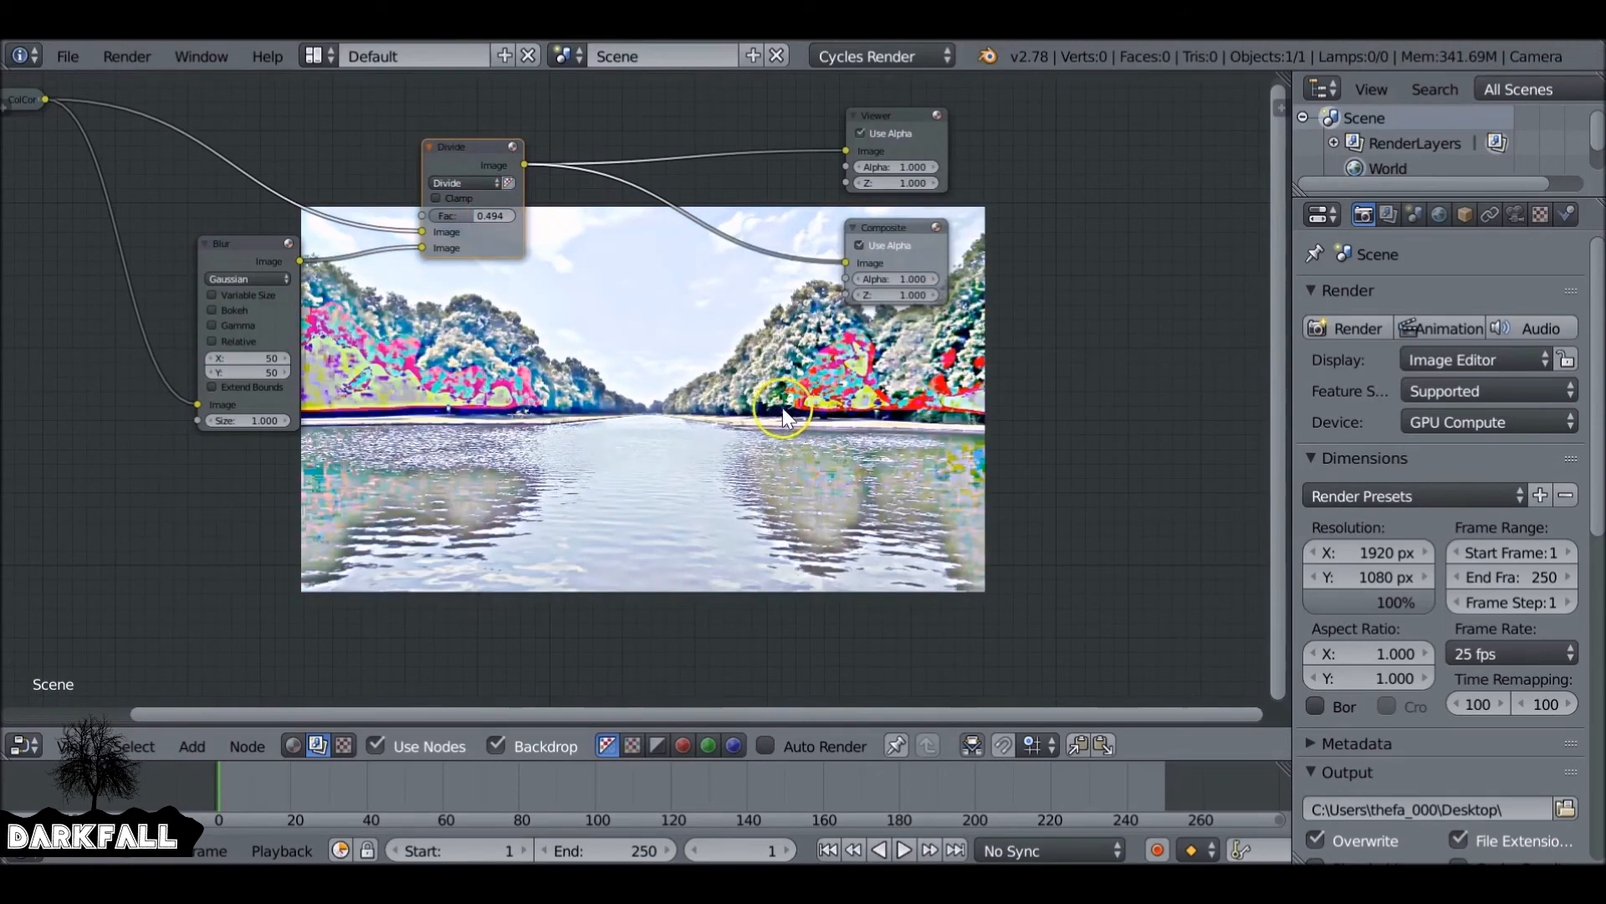
{"action": "mouse_move", "coordinate": [625, 463]}
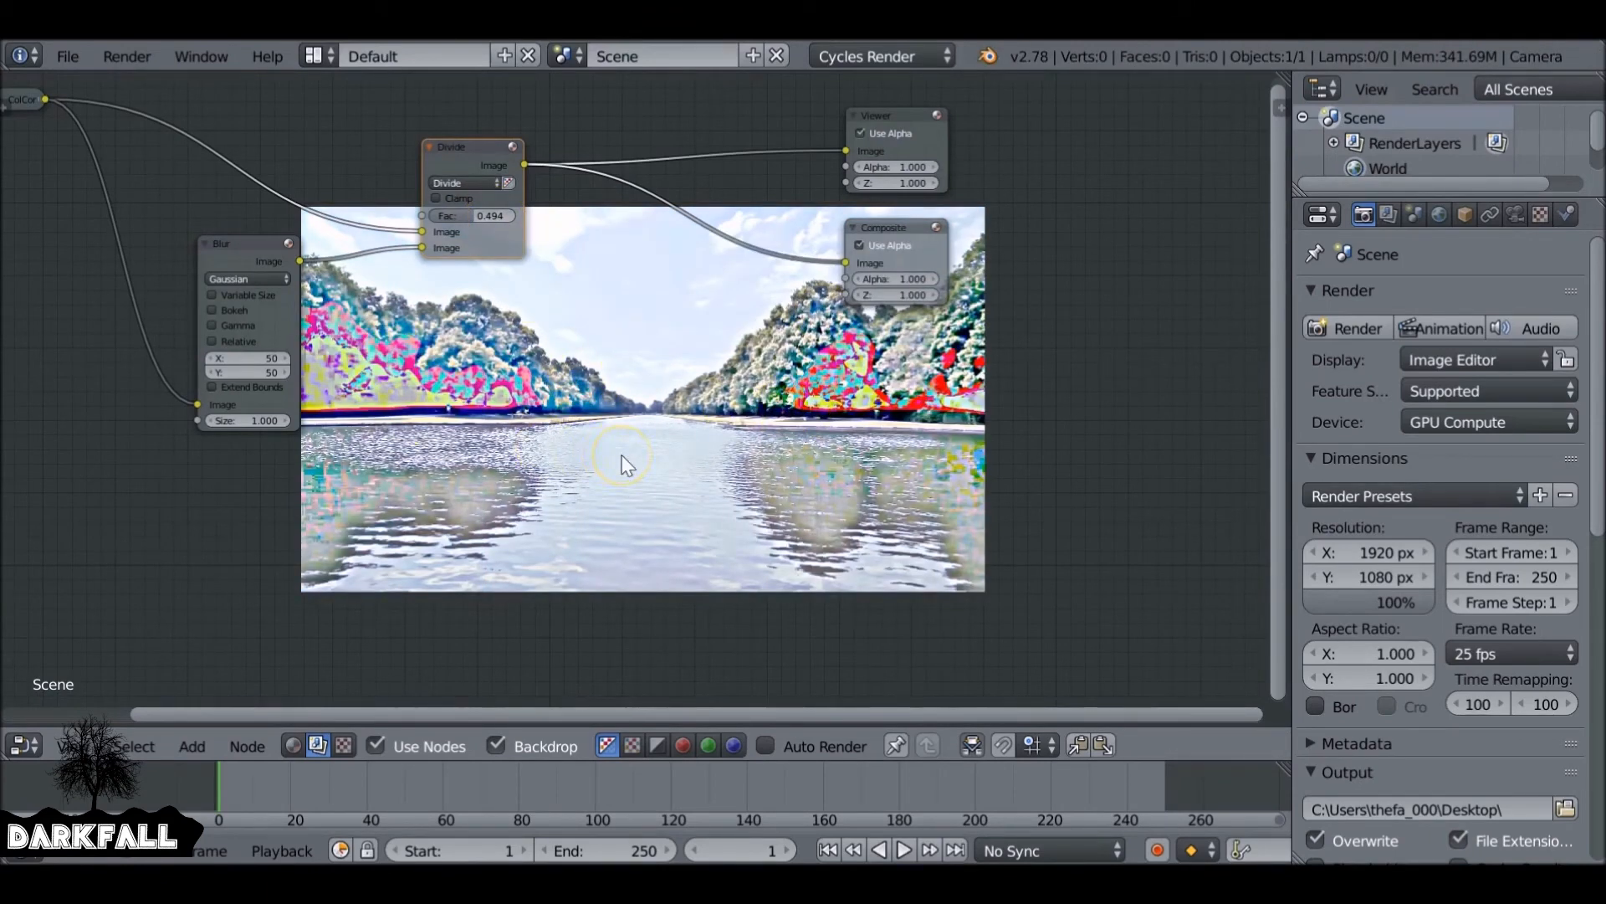
Step: Change the Mix node's blend mode from Divide to Difference
{"action": "left_click", "coordinate": [439, 197]}
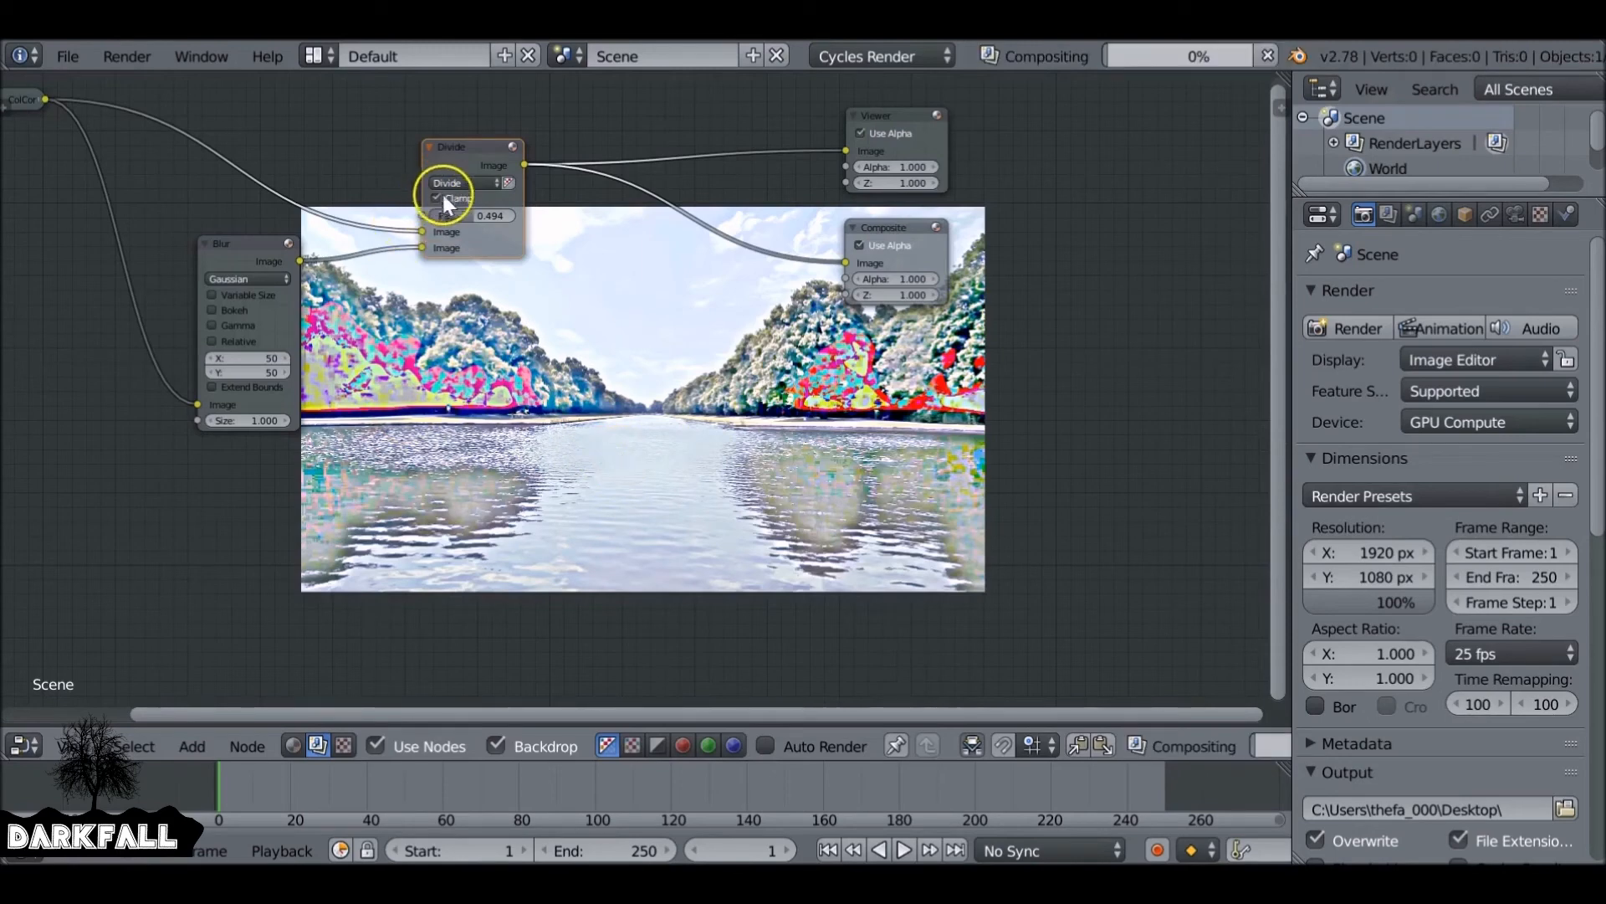
{"action": "left_click", "coordinate": [451, 182]}
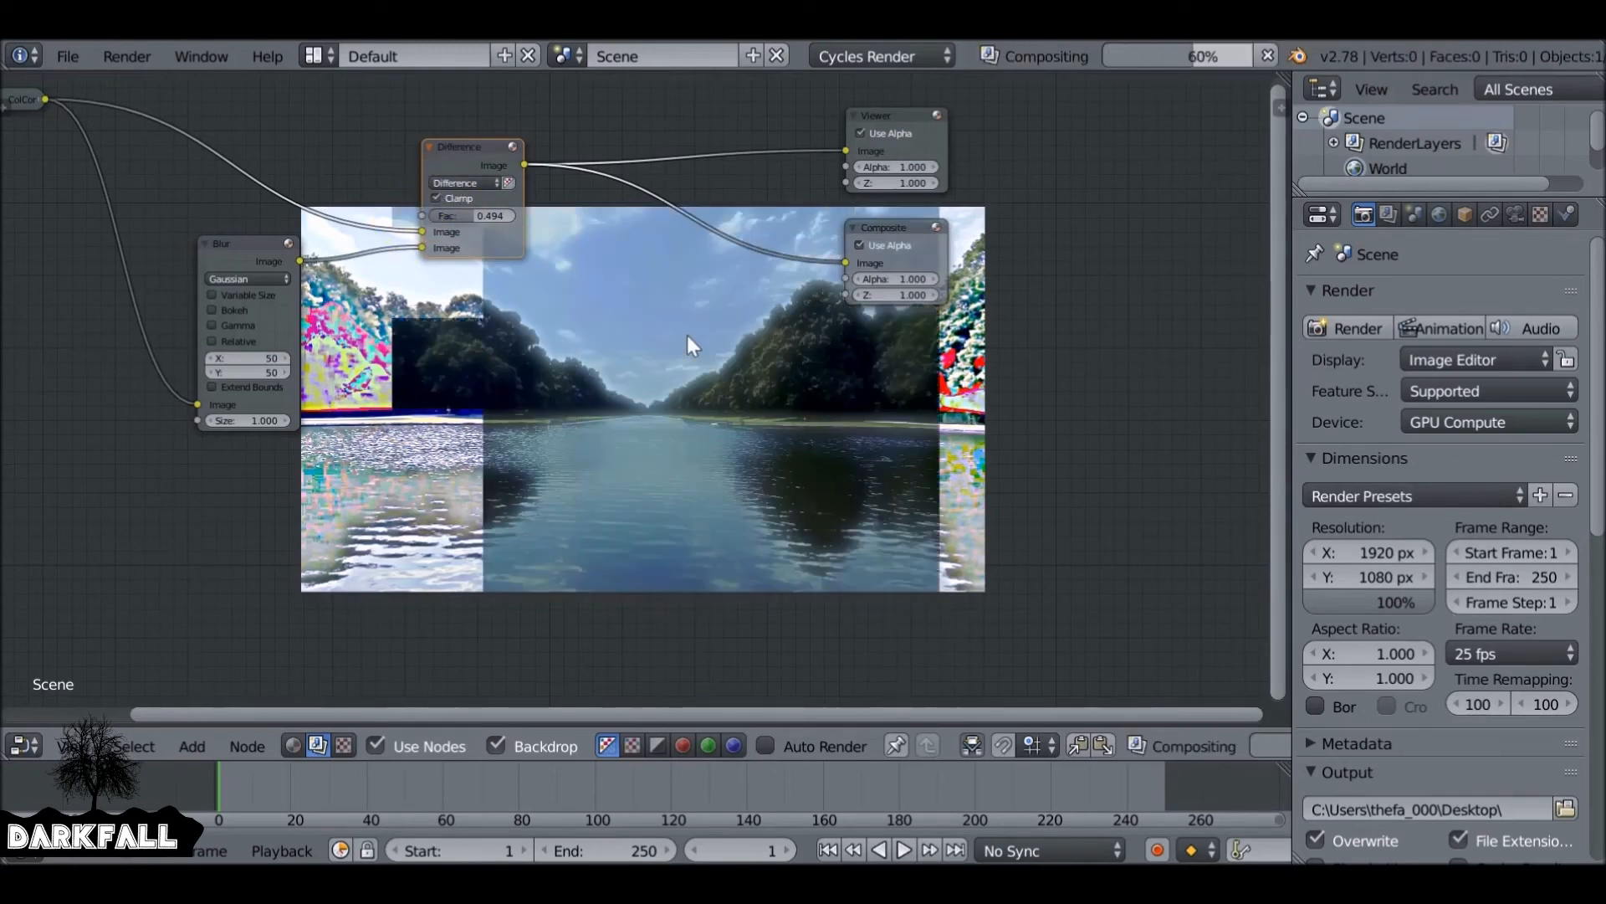